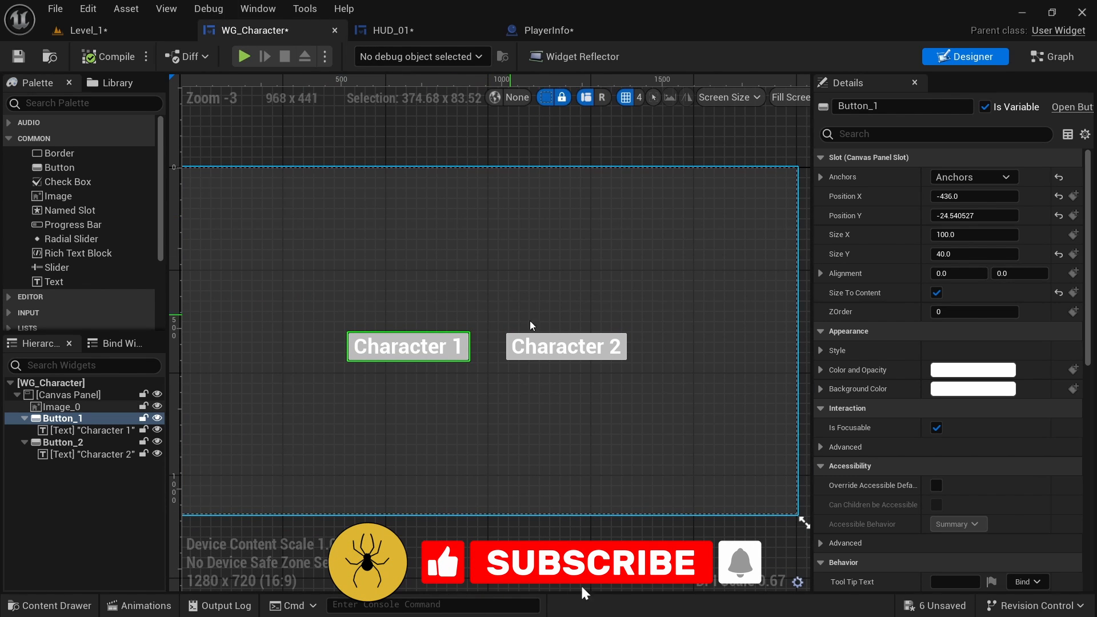
Review the HUD_01 widget layout and switch to the PlayerInfo blueprint's Event Graph
click(392, 30)
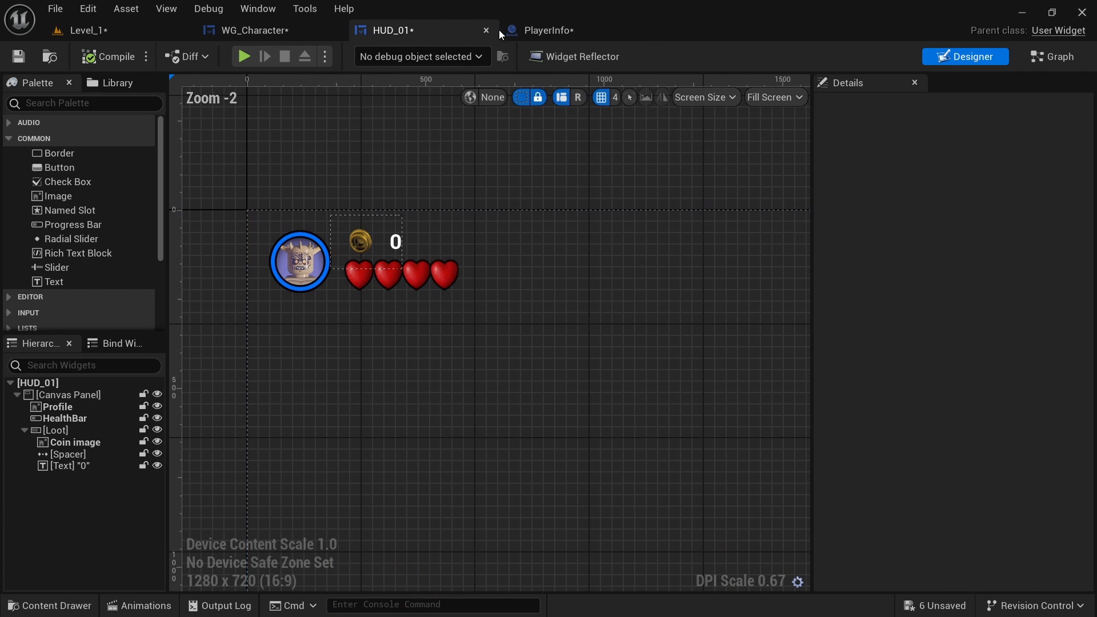
click(547, 30)
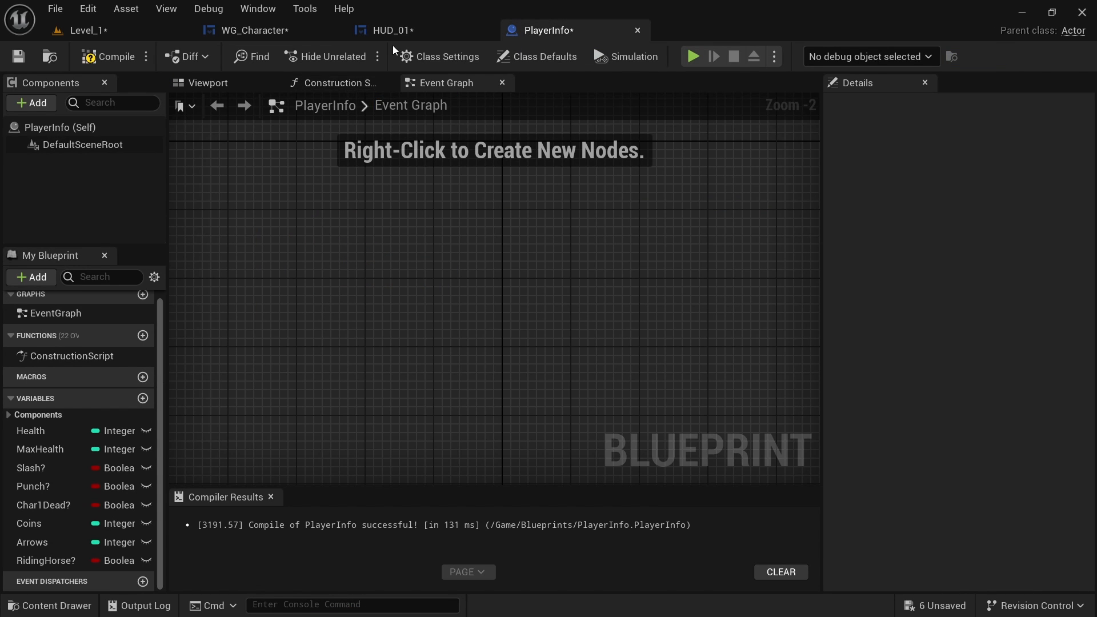
Create a Get Profile Brush binding for the HUD Profile image's brush, then return to PlayerInfo
click(390, 30)
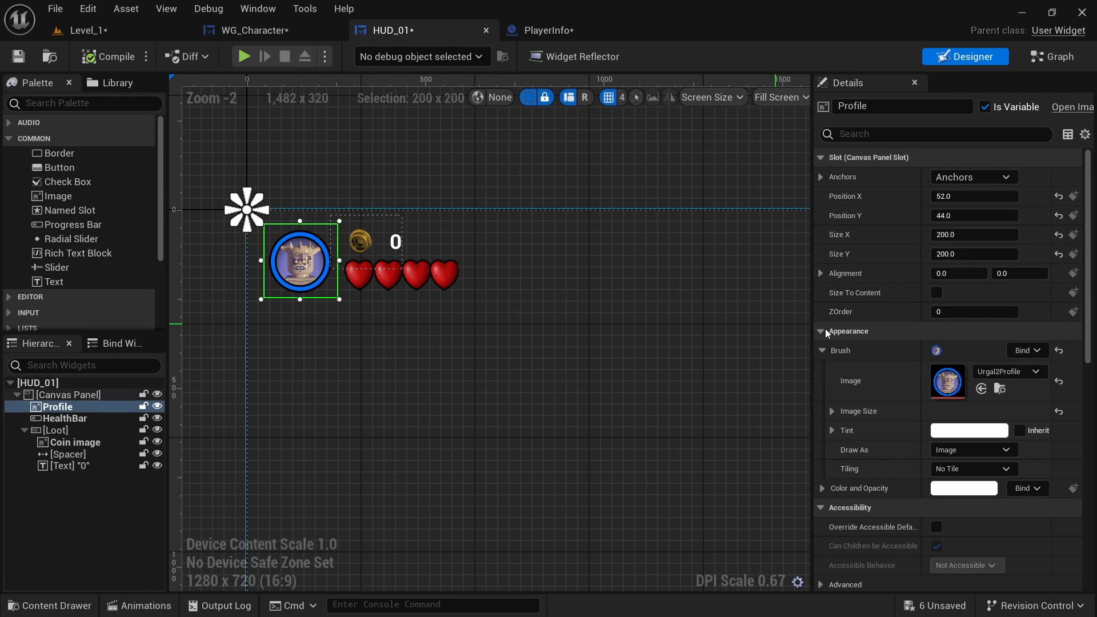
mouse_move(1026, 350)
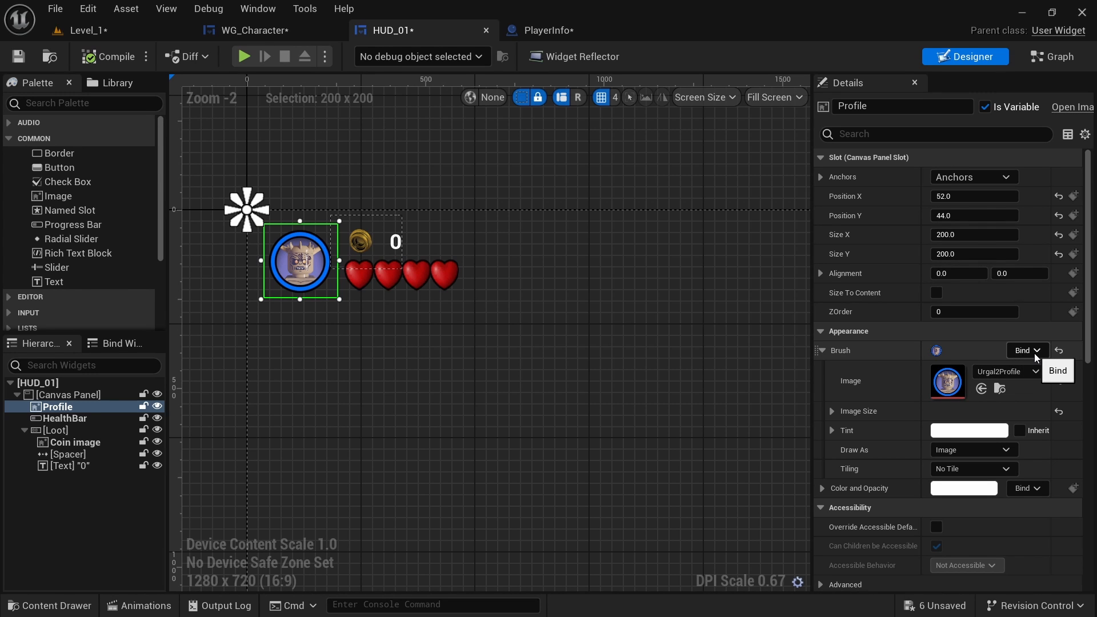
mouse_move(1030, 398)
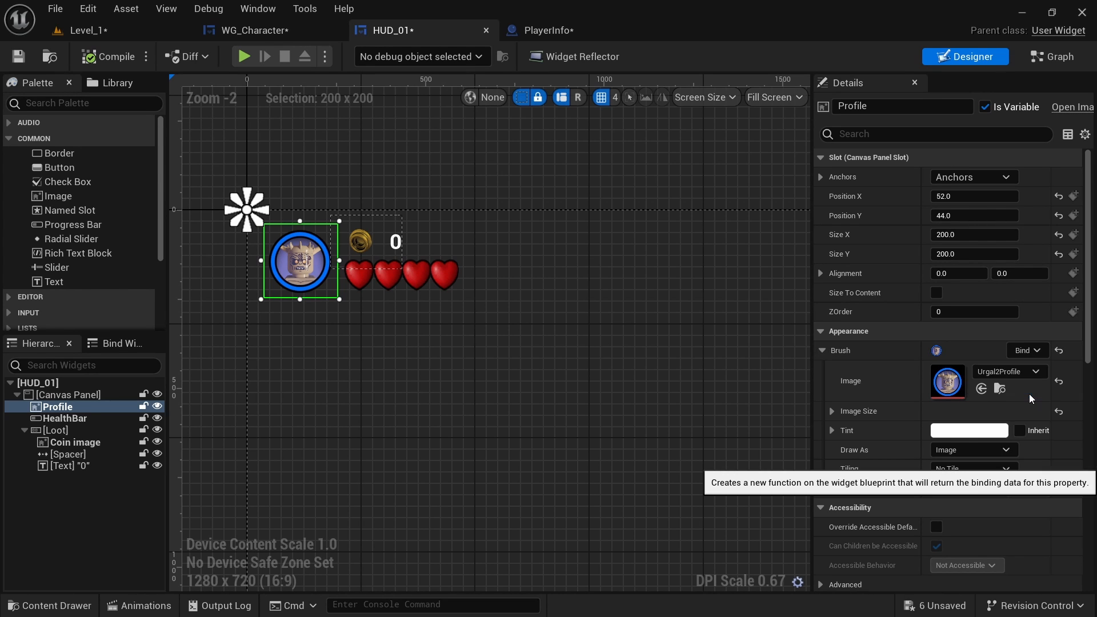
click(1052, 57)
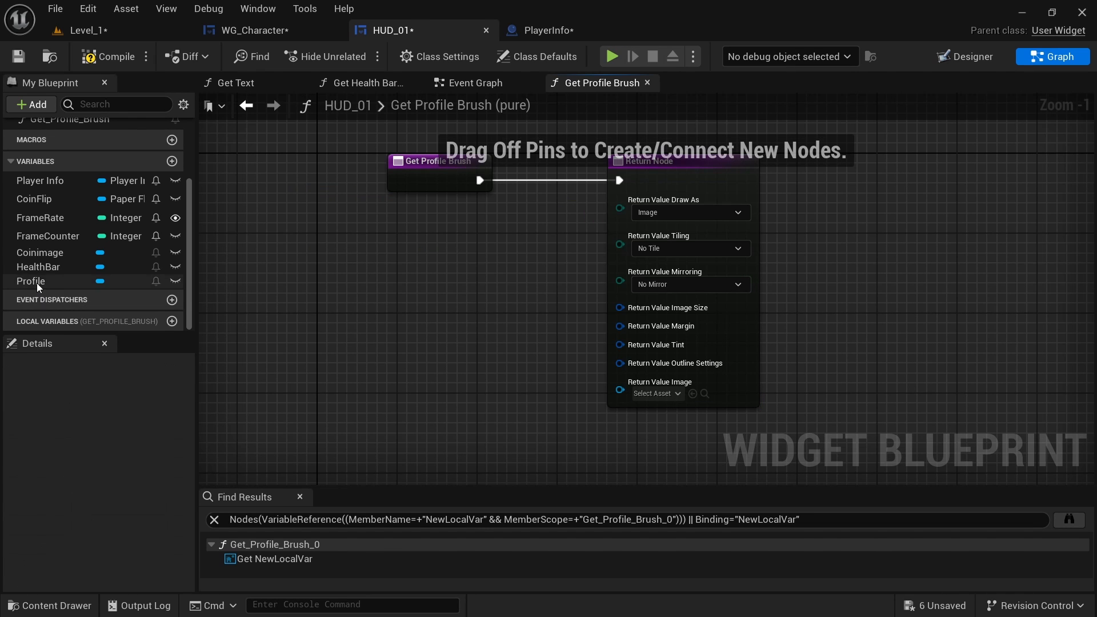
click(40, 180)
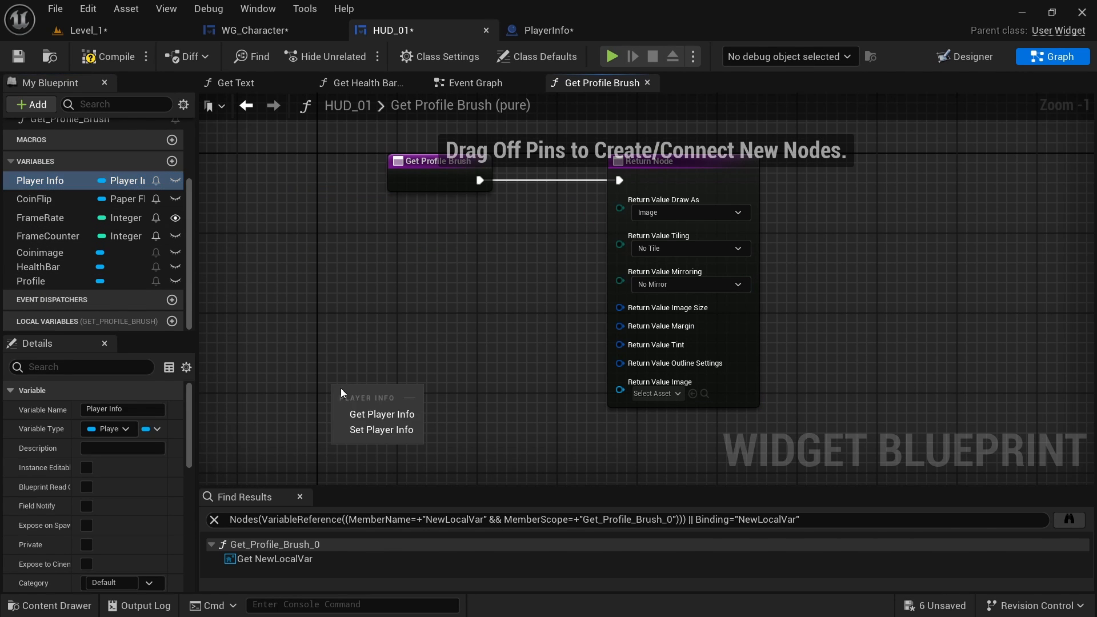
click(548, 30)
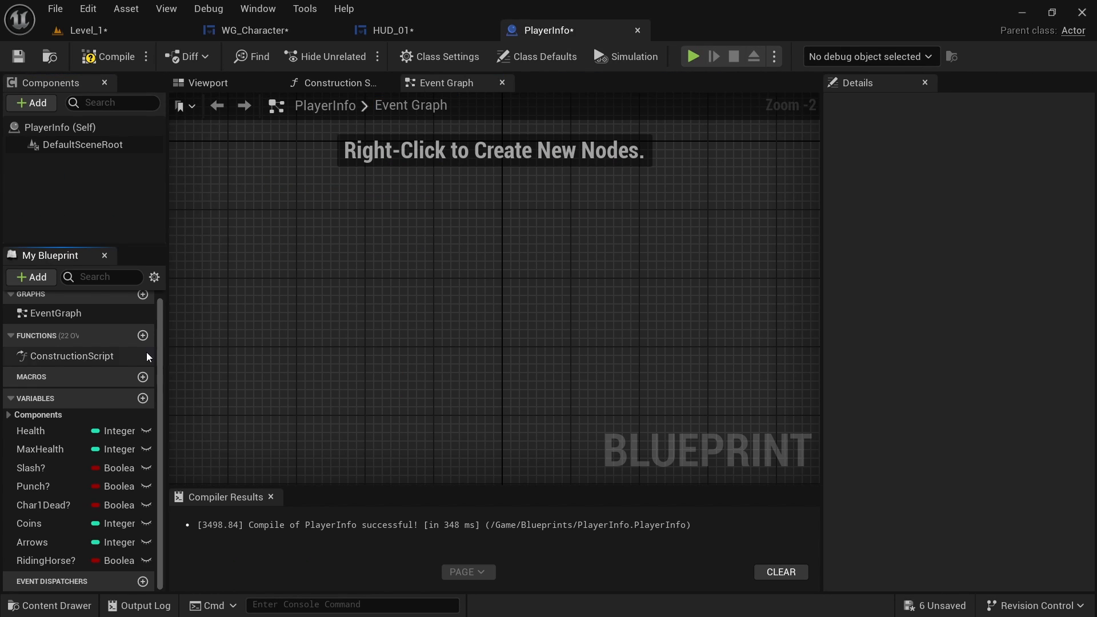
Add a Character Icon variable of Object Reference type to PlayerInfo and compile
click(143, 398)
text(Character Icon)
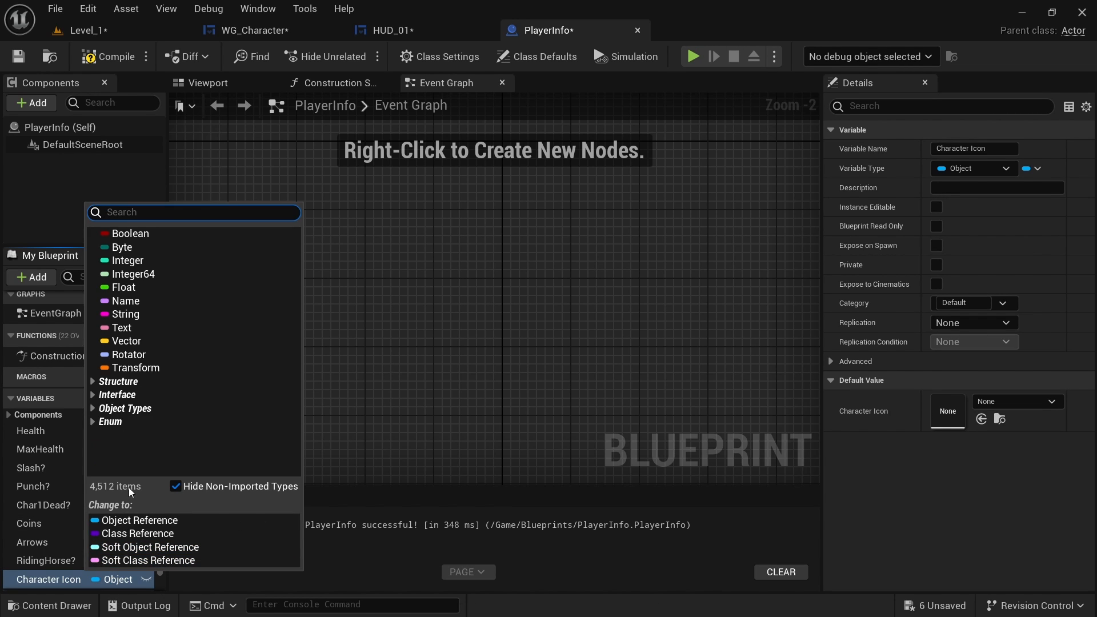
text(obje)
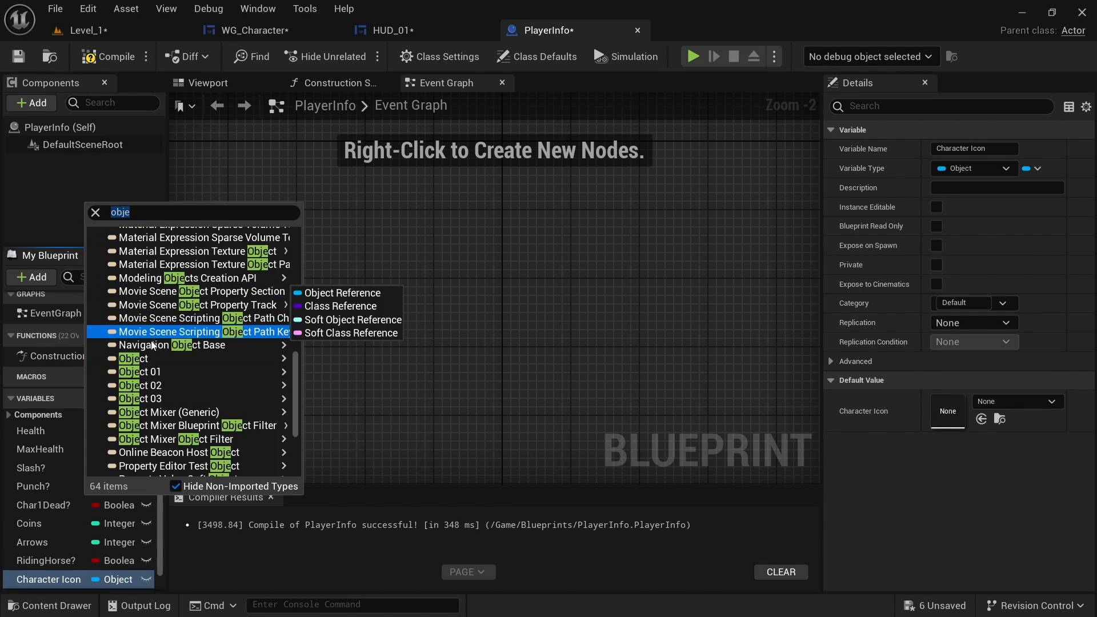
mouse_move(133, 358)
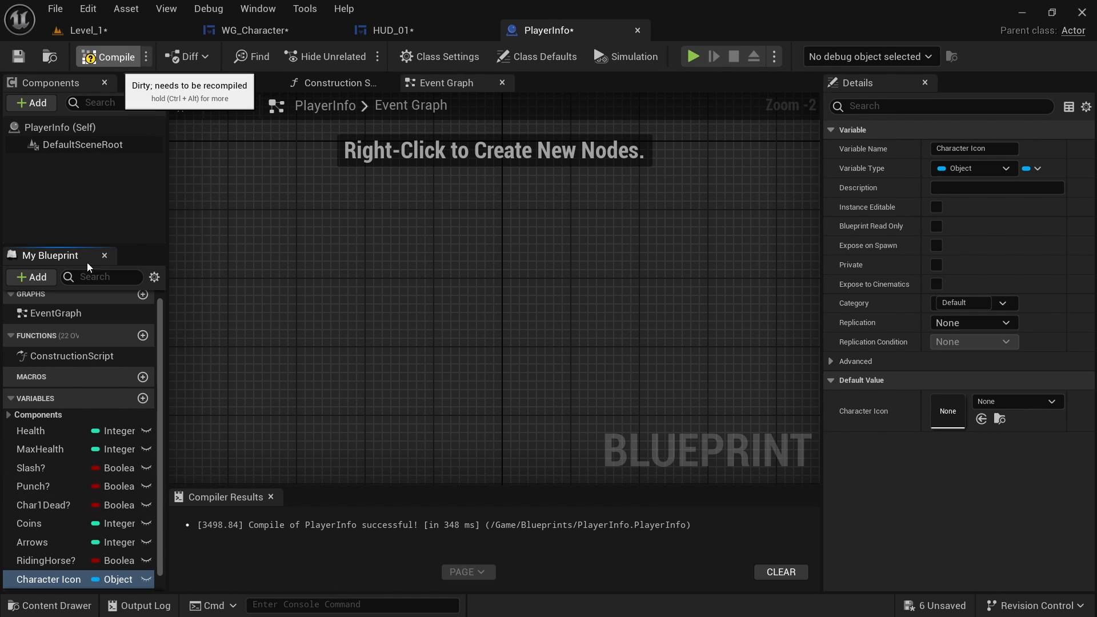
click(1050, 402)
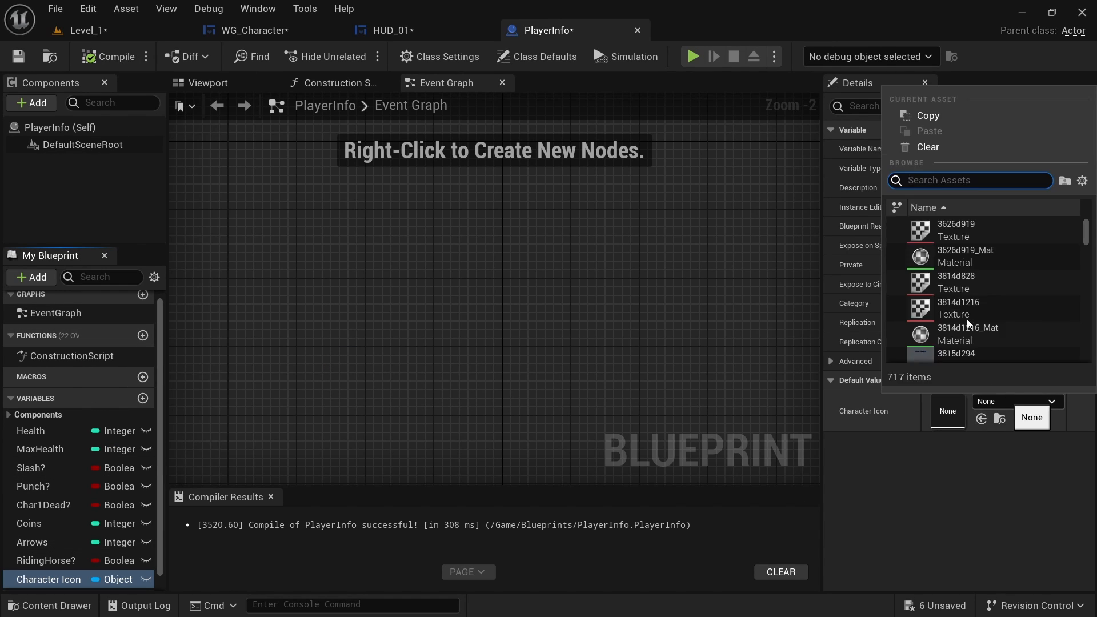
mouse_move(83, 29)
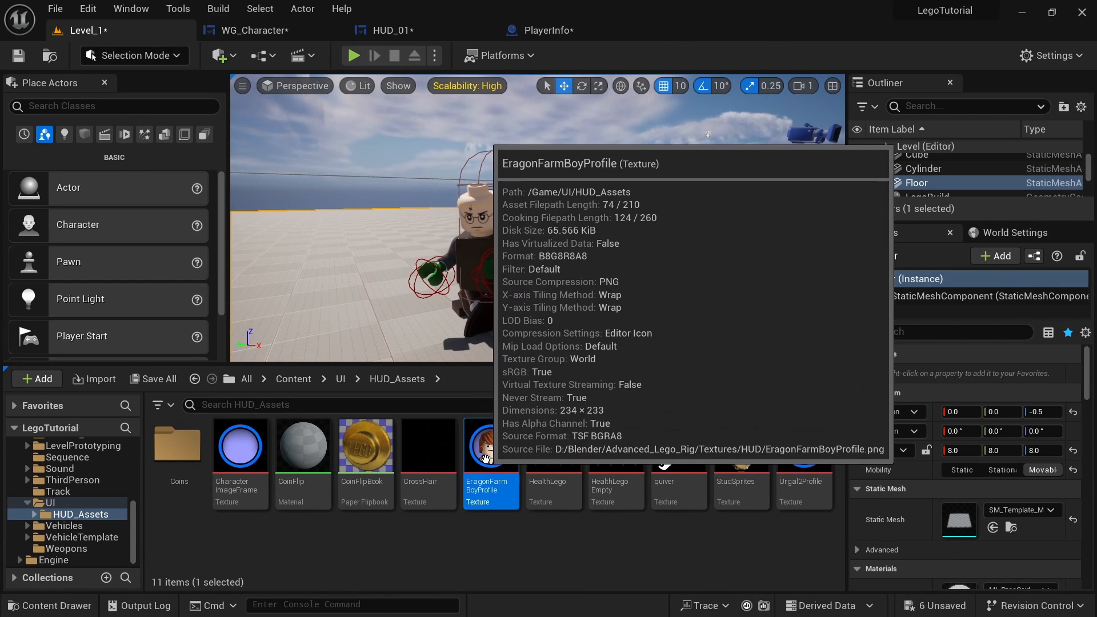
Set EragonFarmBoyProfile as Character Icon's default value and recompile PlayerInfo
click(252, 30)
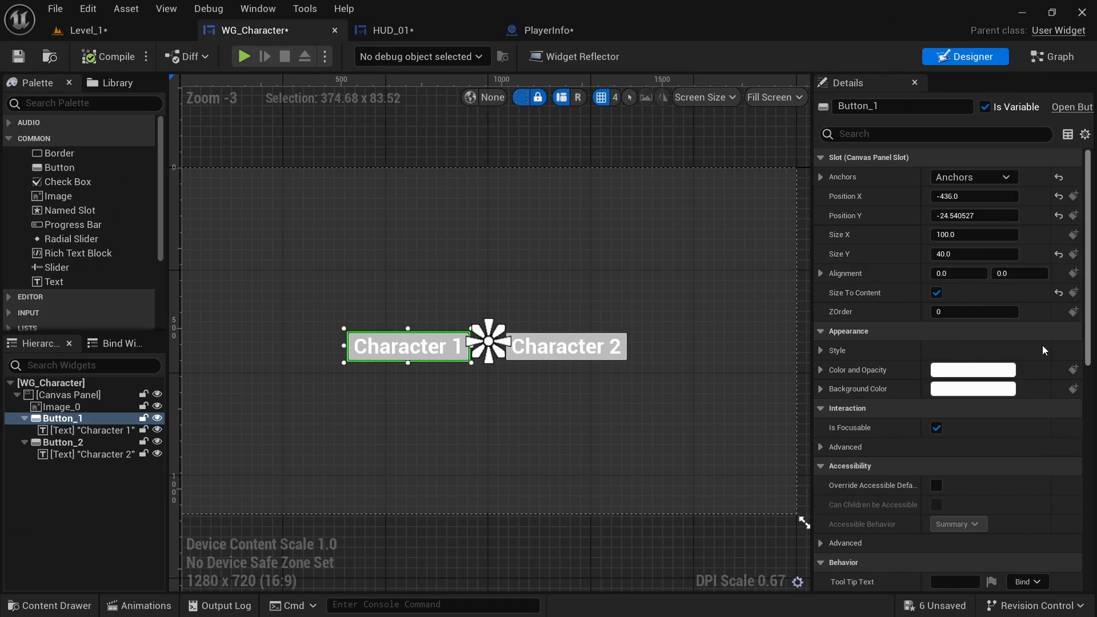
click(548, 29)
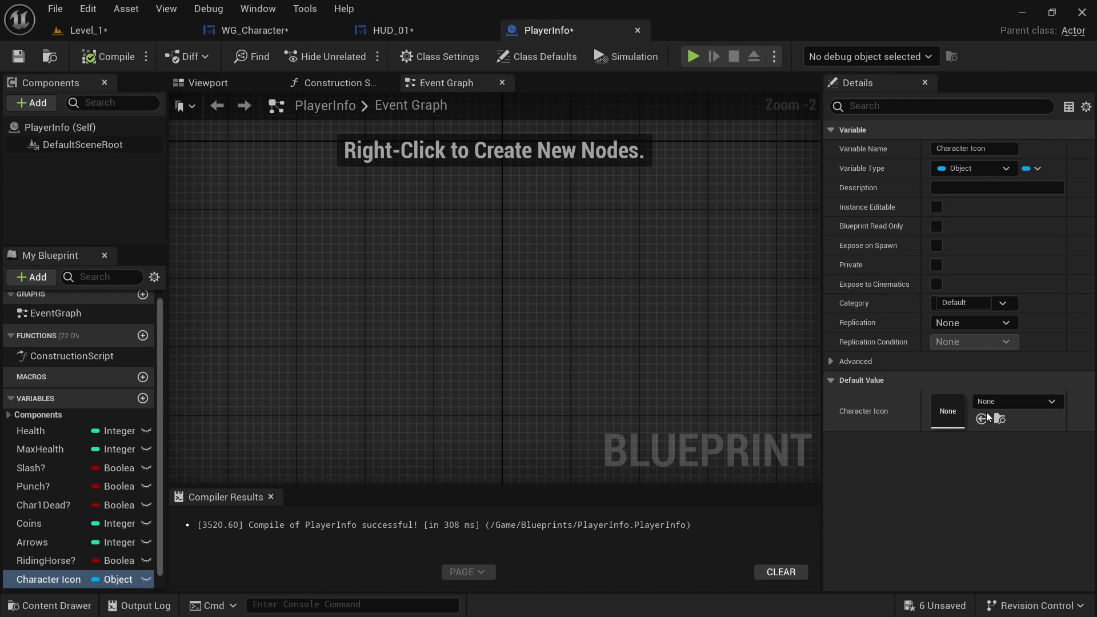
click(1016, 402)
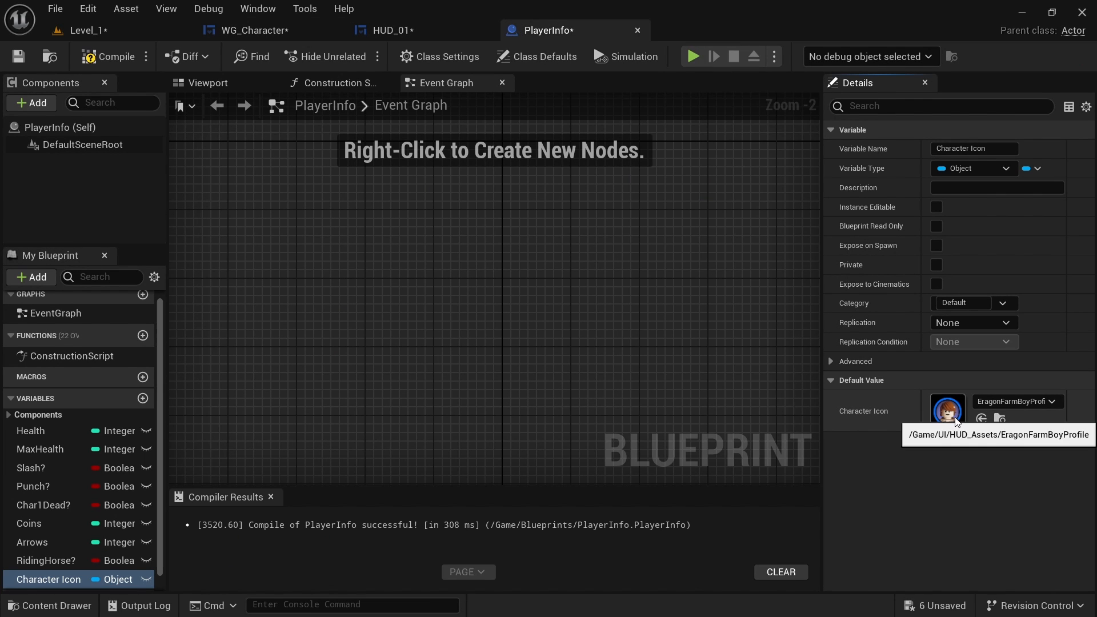
click(109, 58)
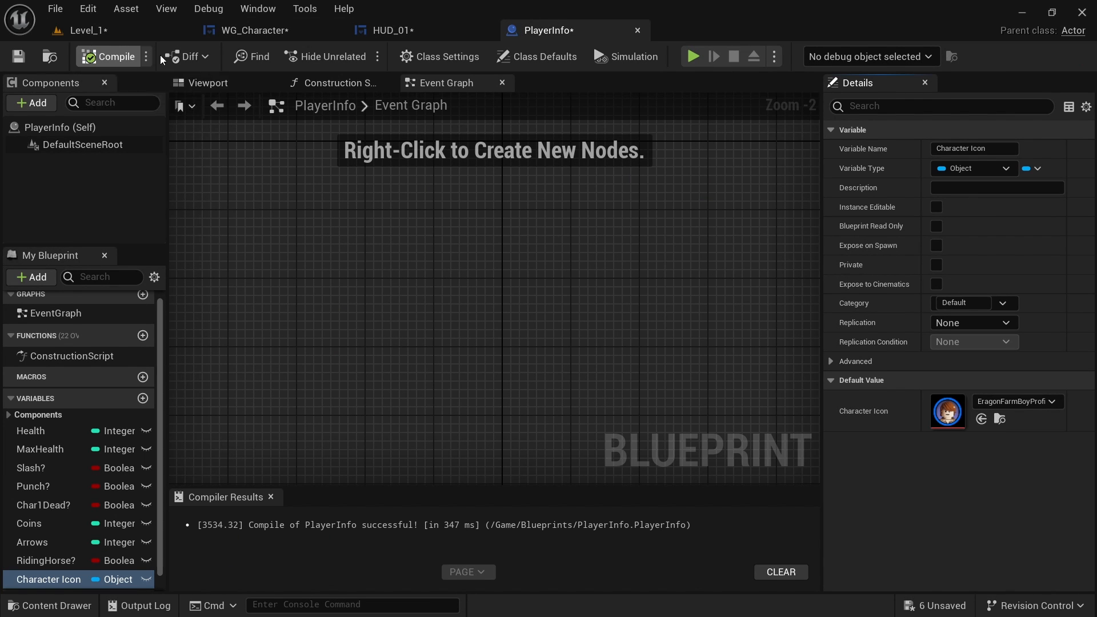
Wire a Get Character Icon node from Player Info into Get Profile Brush's Return Value Image
click(392, 29)
text(charac)
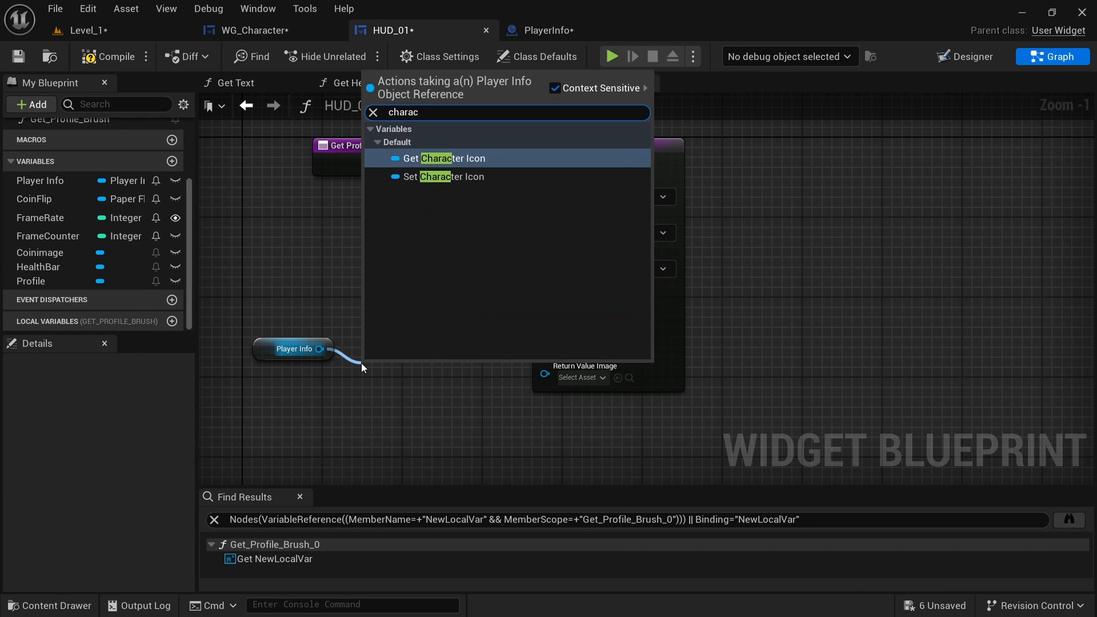
click(442, 158)
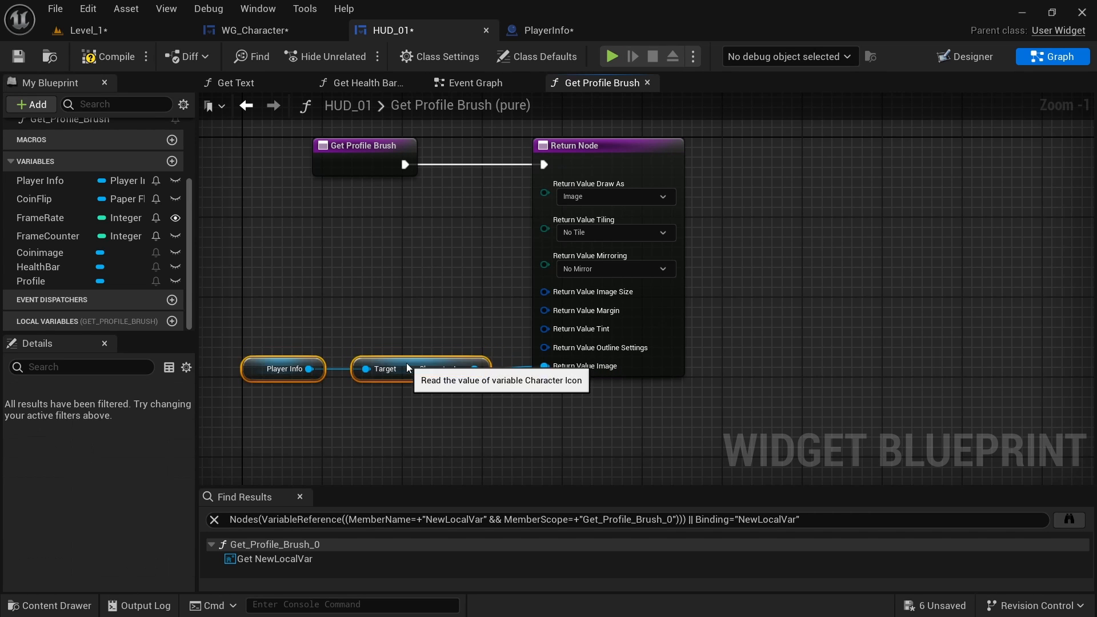
In WG_Character's graph, look up a Set Character Icon action from the Player Info reference
click(479, 82)
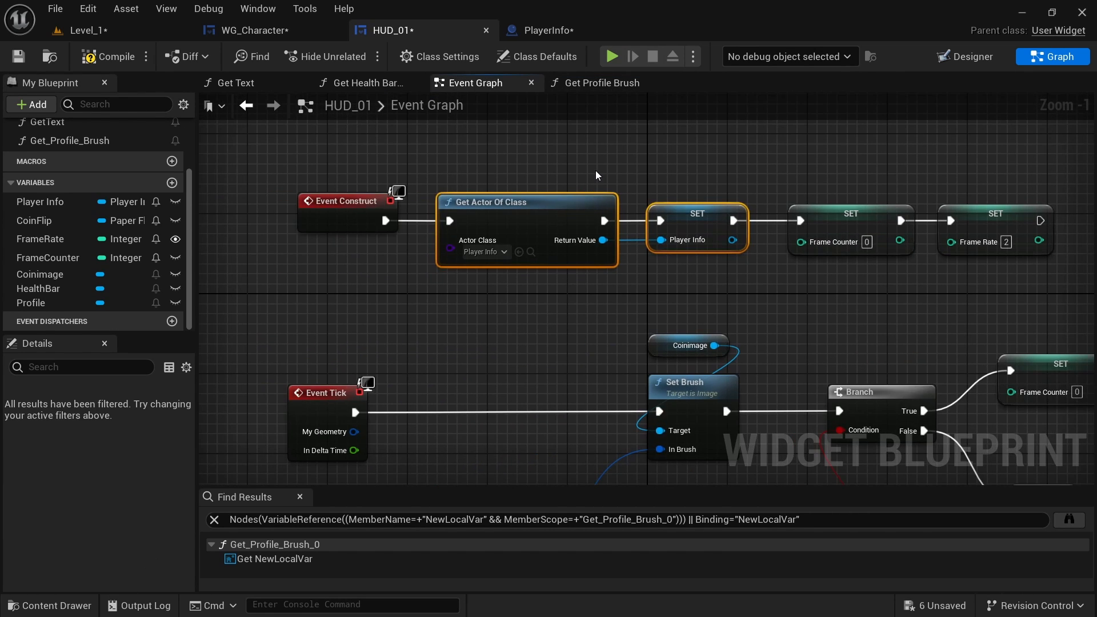
mouse_move(496, 124)
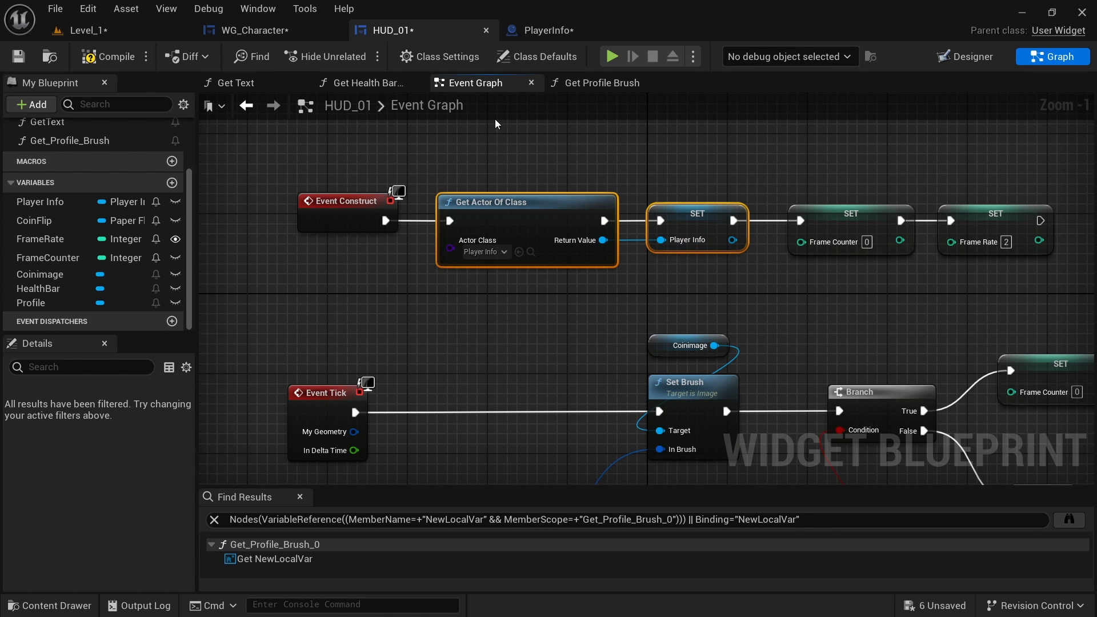
click(249, 30)
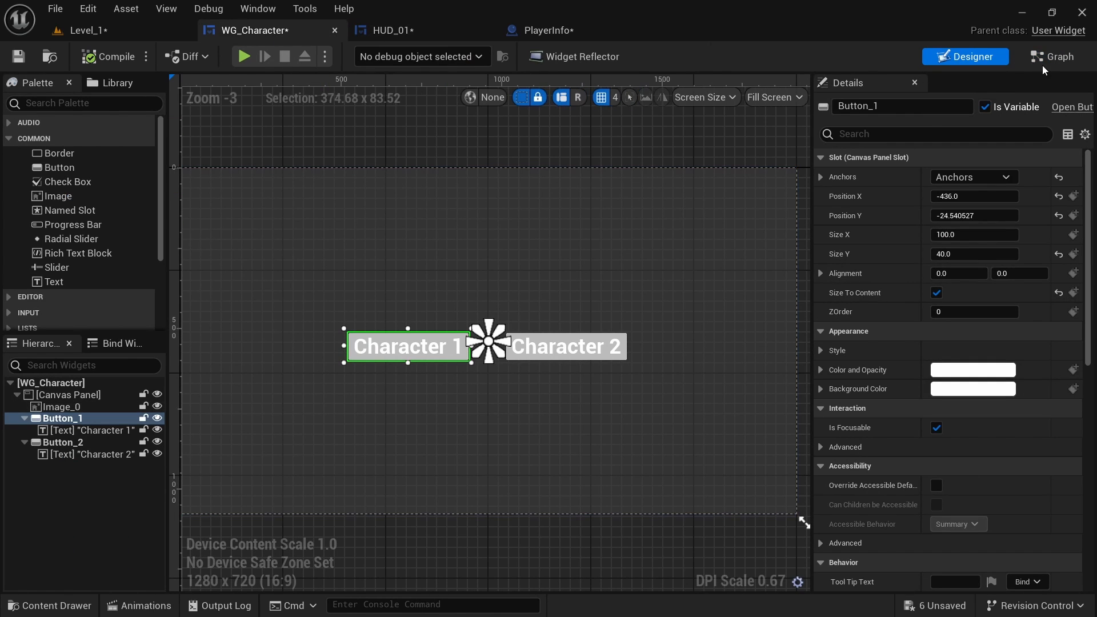
click(1053, 57)
text(set cha)
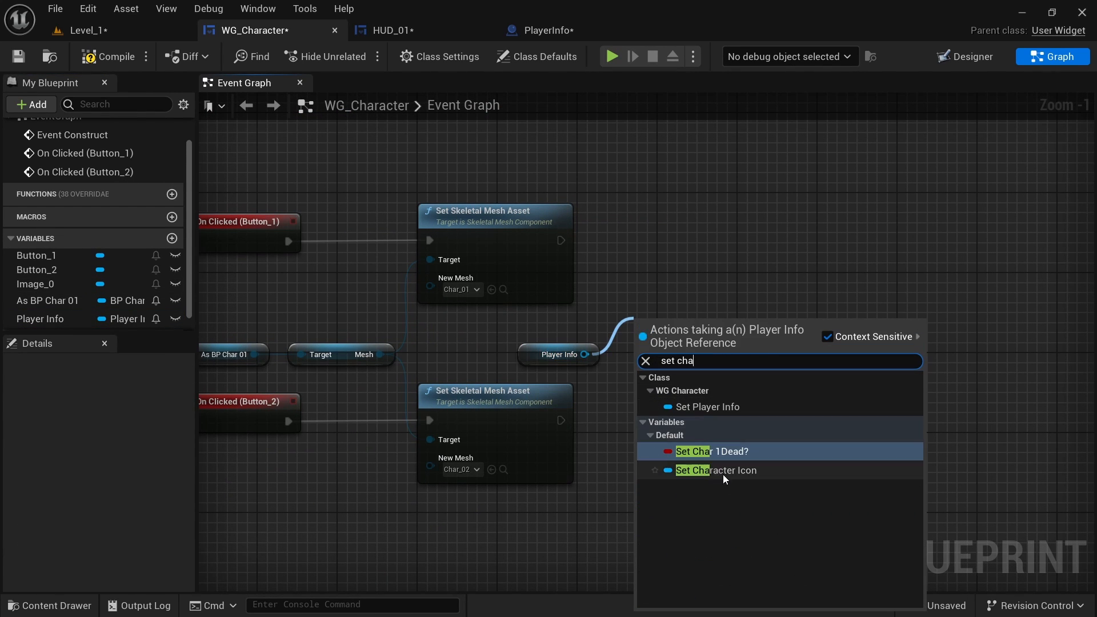
Set Character Icon to EragonFarmBoyProfile for Character 1 and Urgal2Profile for Character 2, then compile
click(716, 470)
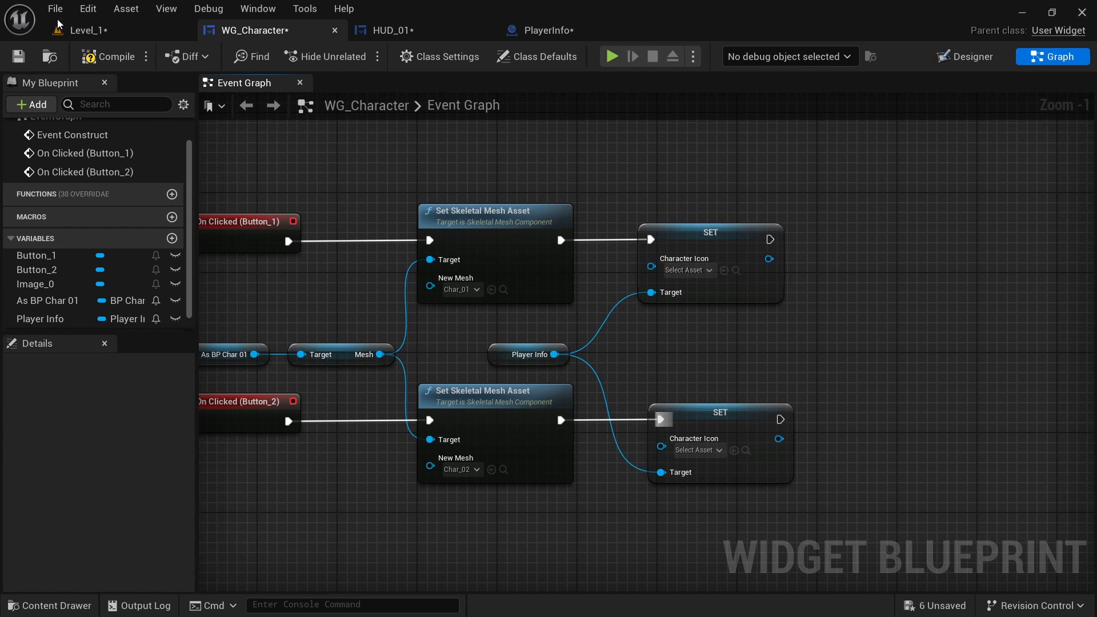
click(388, 30)
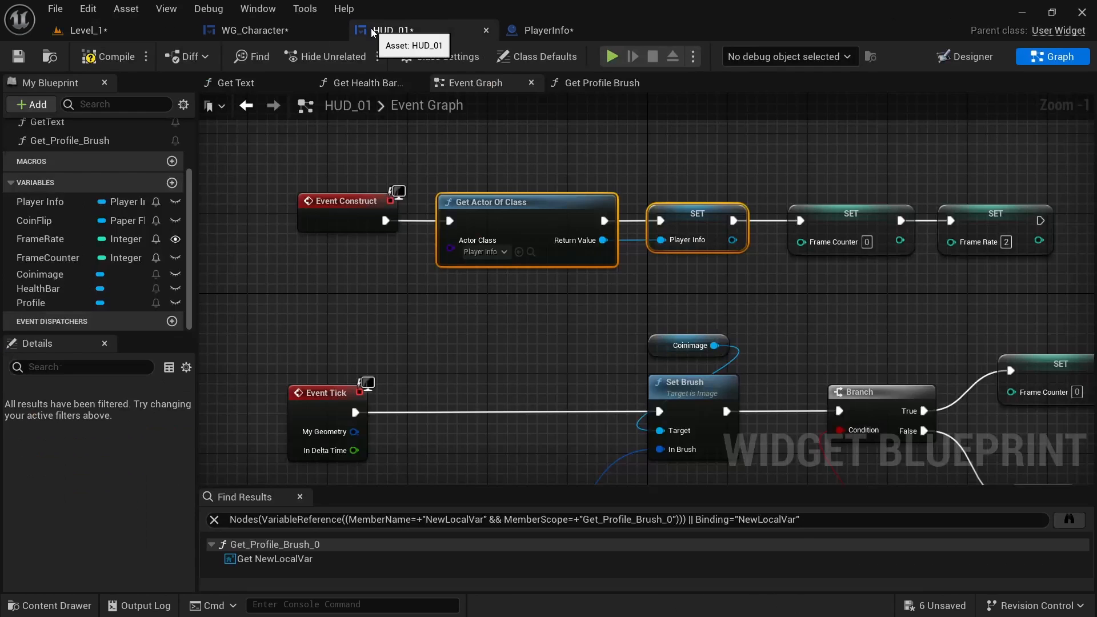
click(251, 29)
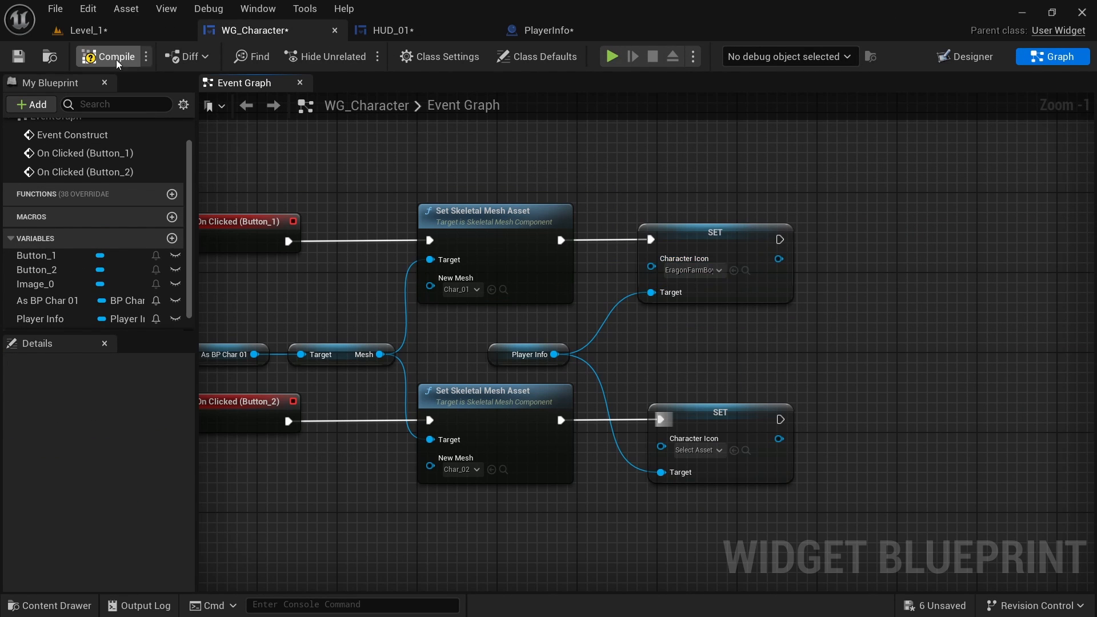
click(84, 30)
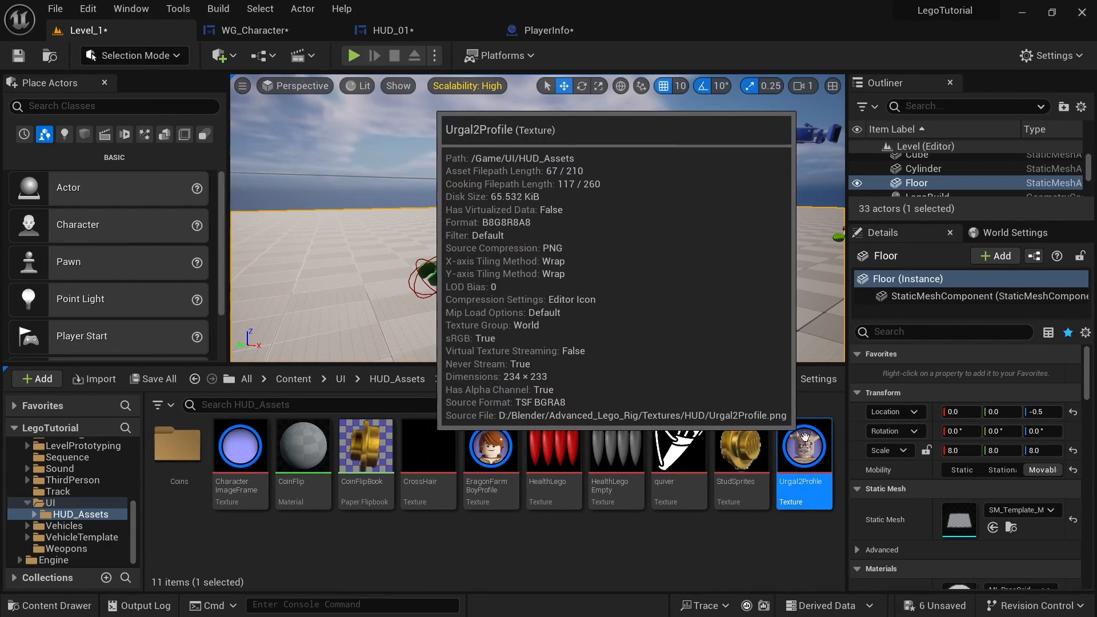
click(251, 29)
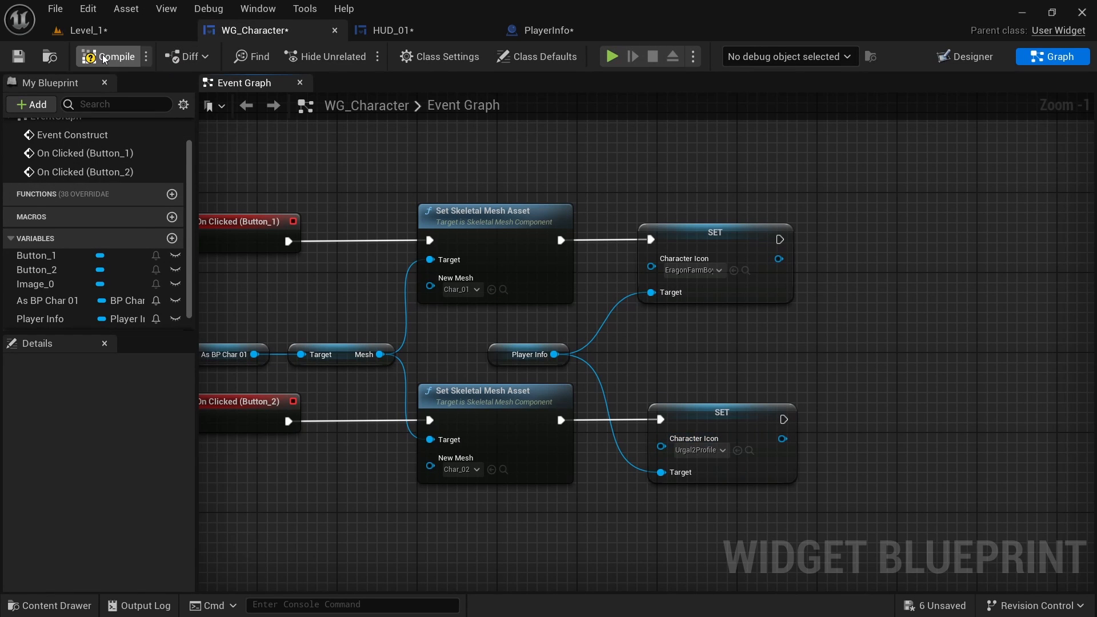
click(389, 29)
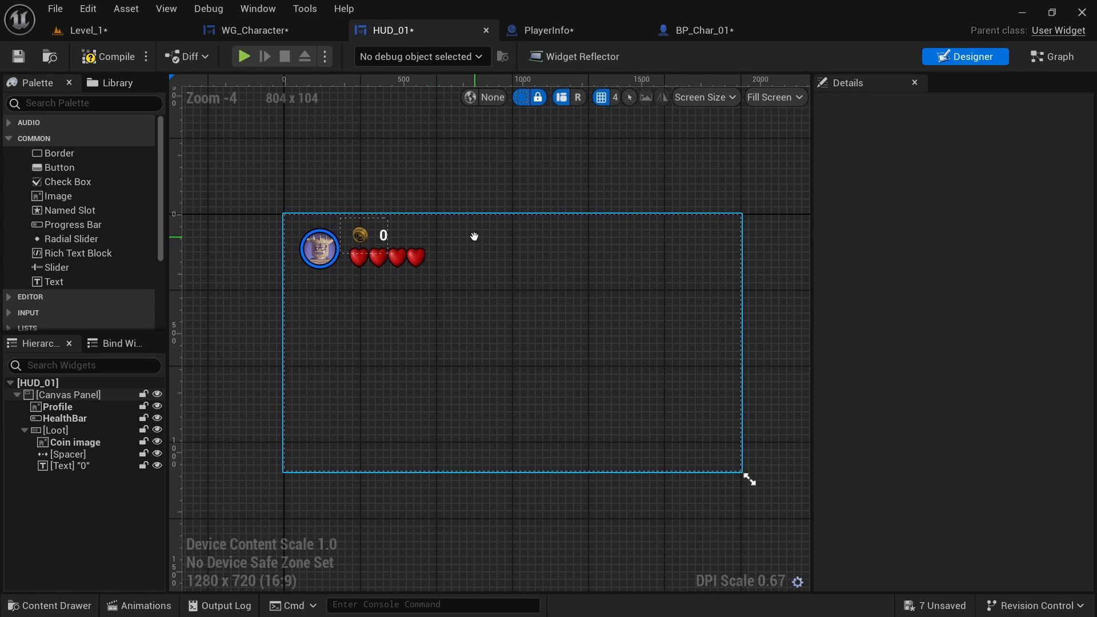
Bind the Profile image's Brush to Get_Profile_Brush and start playing the level
click(319, 250)
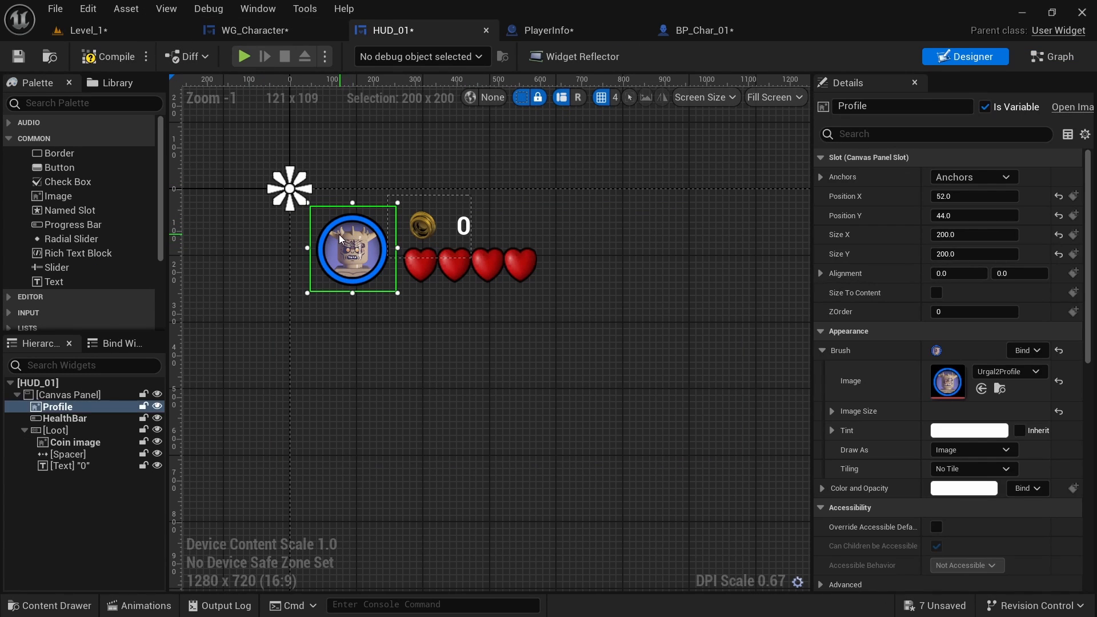
click(1025, 350)
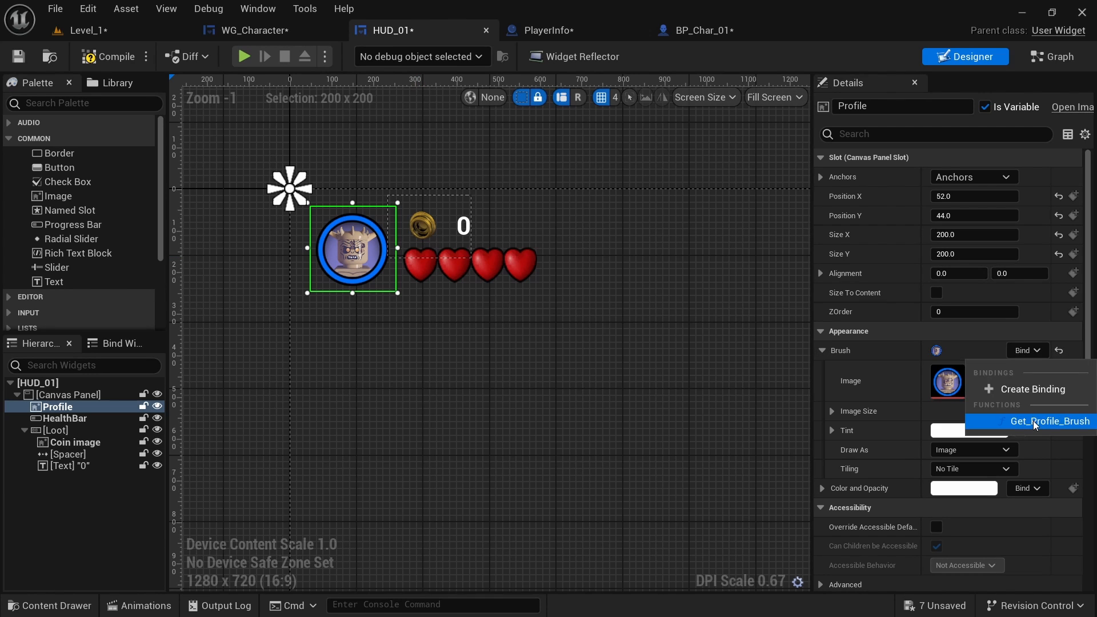
click(1048, 421)
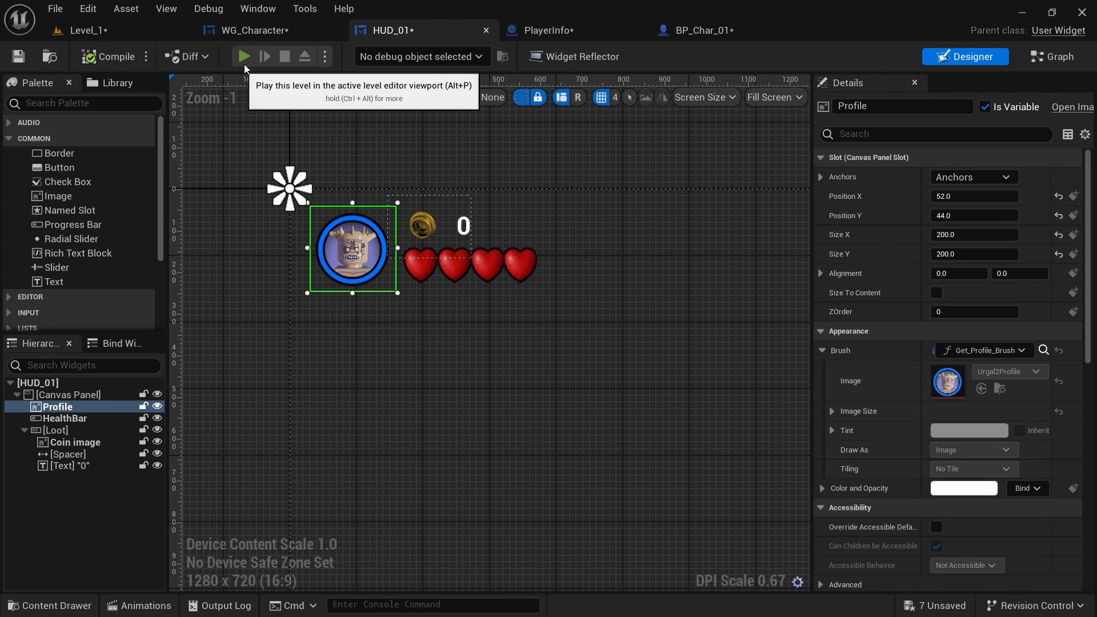
click(242, 57)
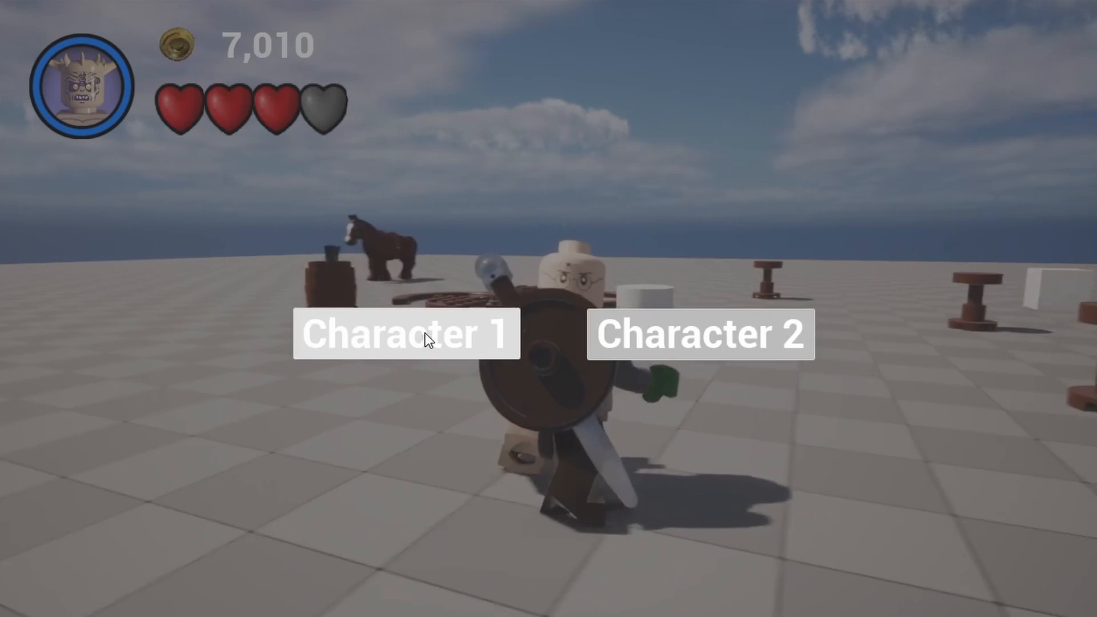
Choose Character 2 then Character 1 in play and watch the HUD portrait swap
click(700, 333)
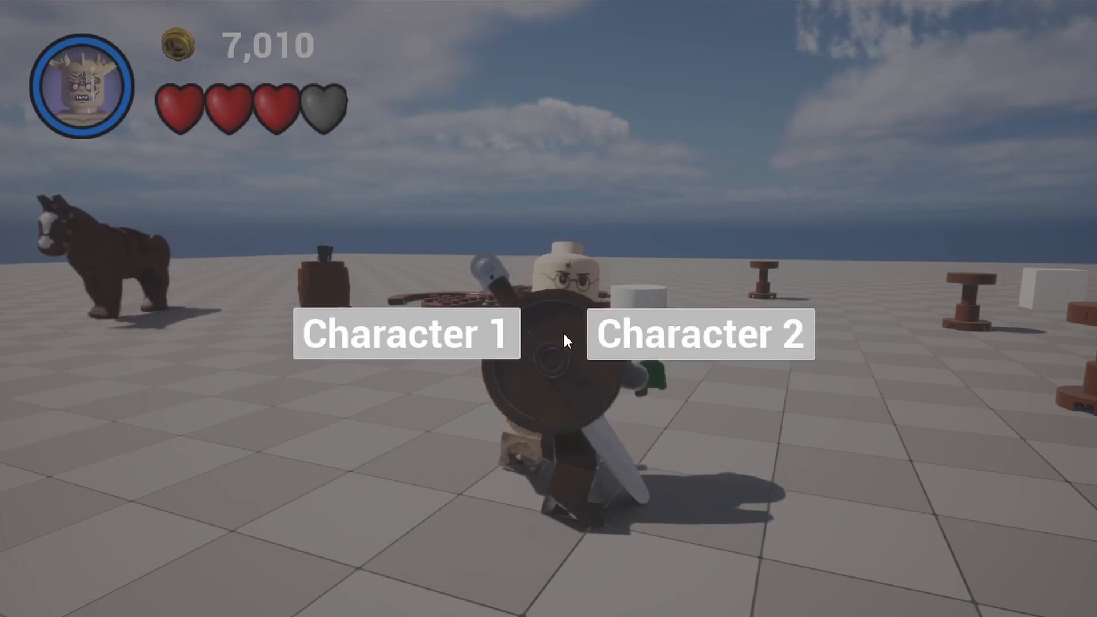
click(407, 334)
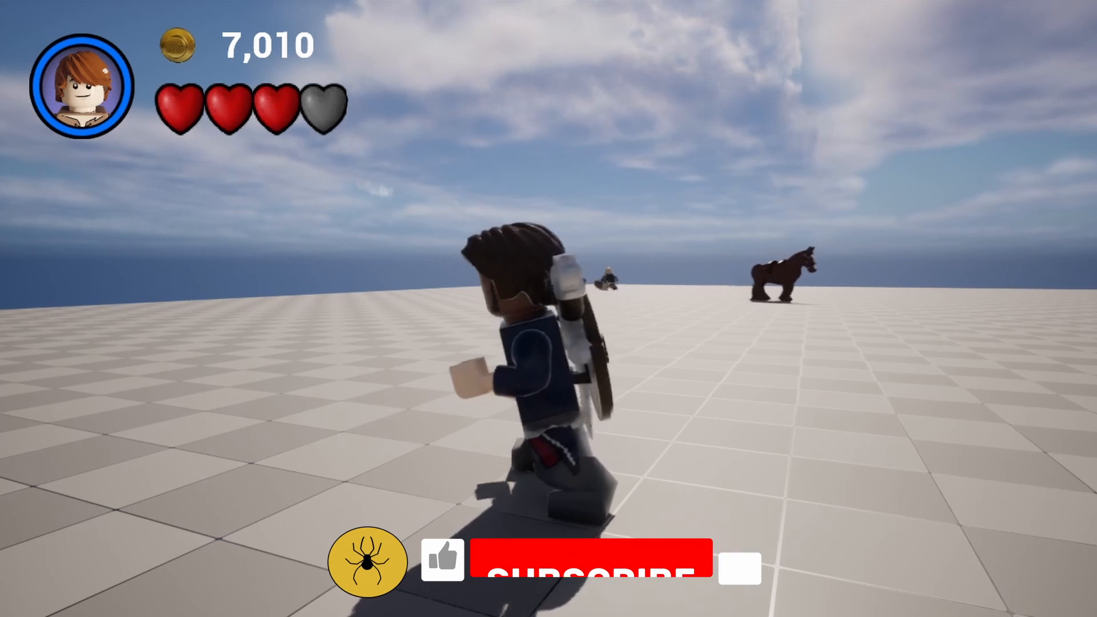